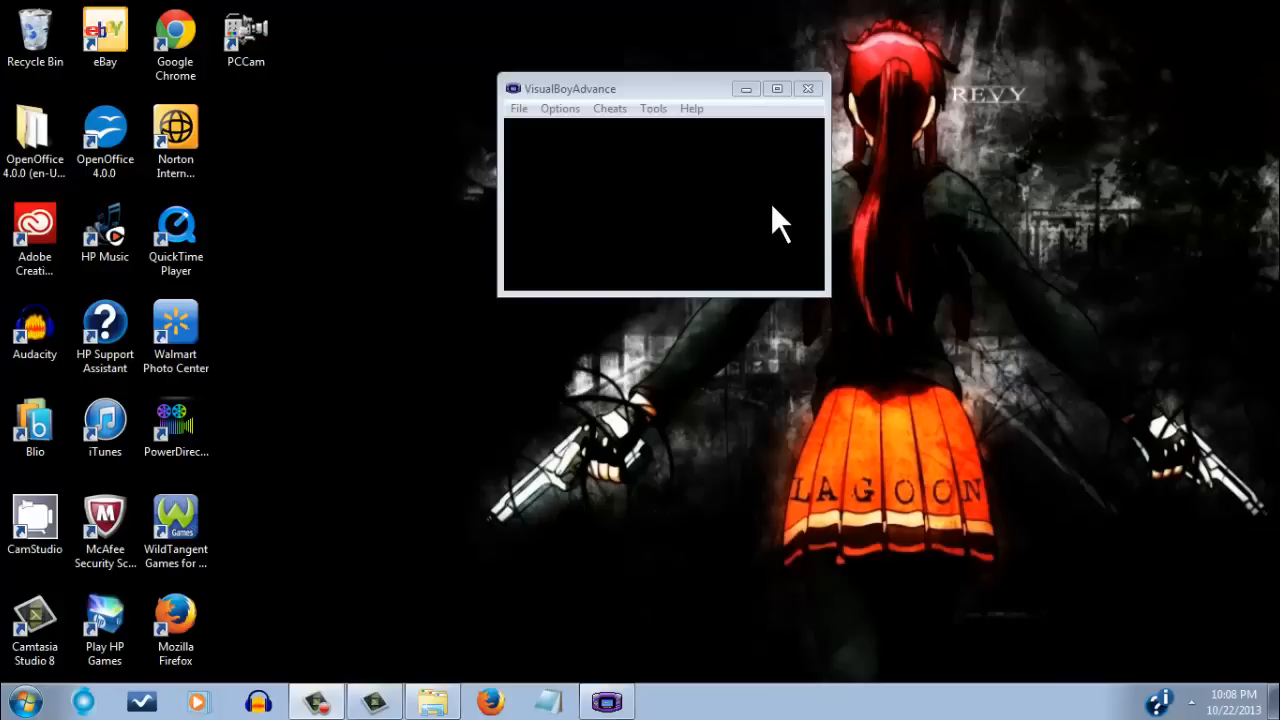
pyautogui.moveTo(678, 100)
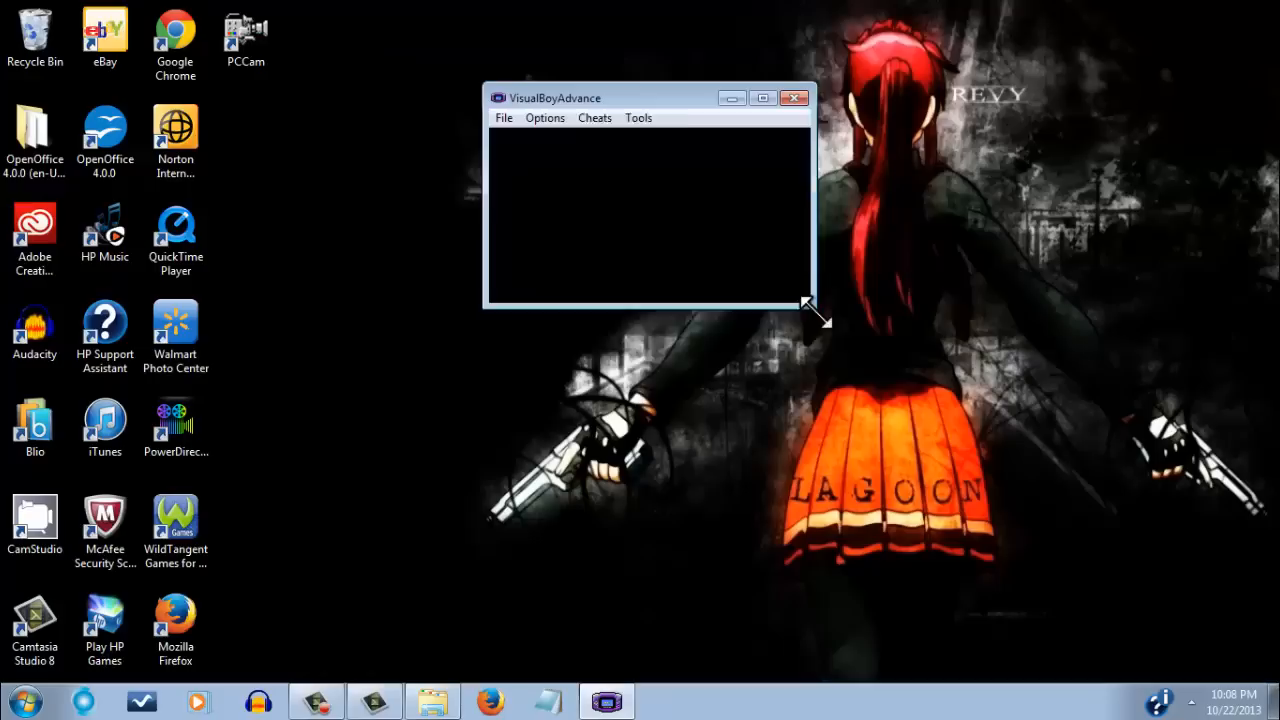
# Step: Open the Options menu to reach the joypad configuration choices
pyautogui.moveTo(810, 307); pyautogui.dragTo(908, 390)
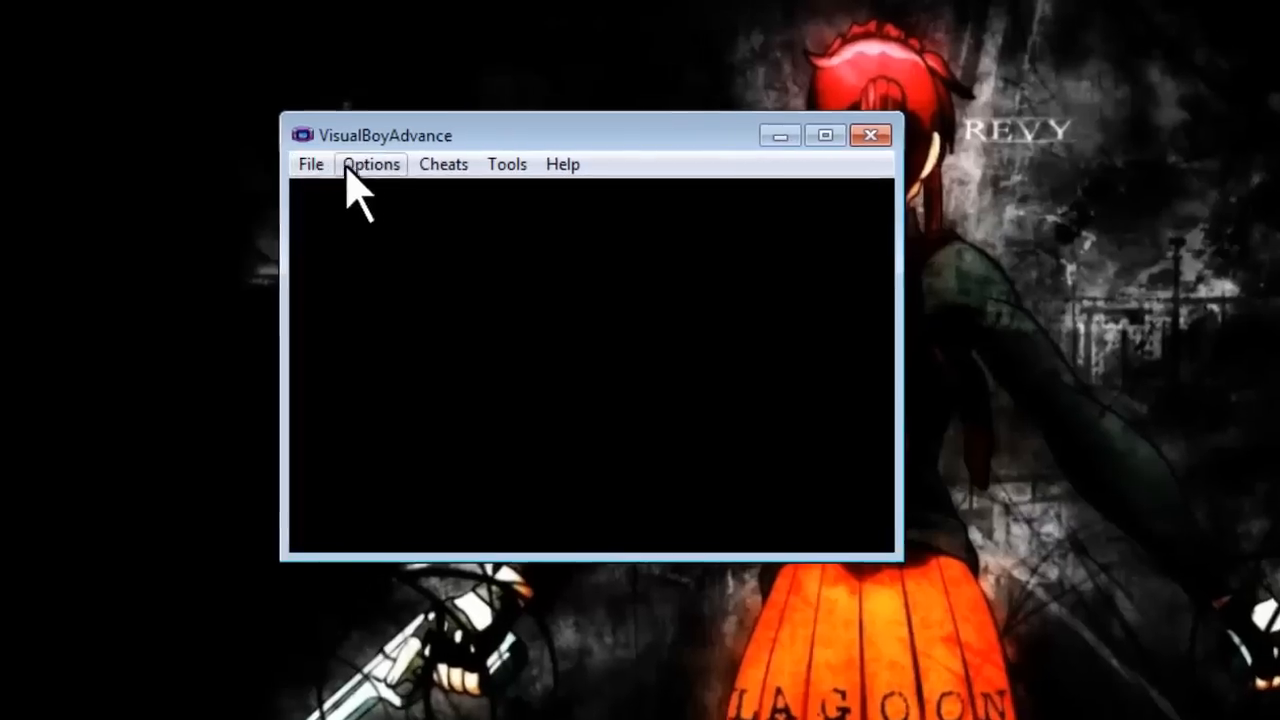
pyautogui.click(370, 164)
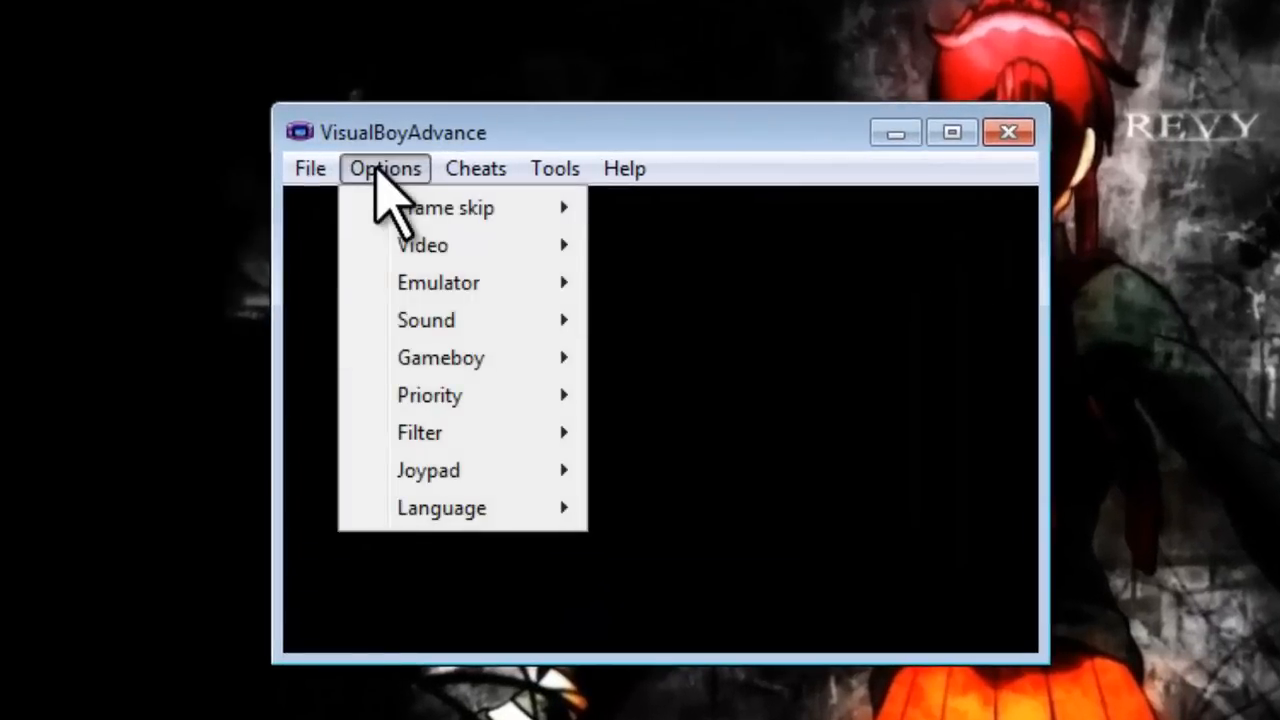
pyautogui.moveTo(410, 270)
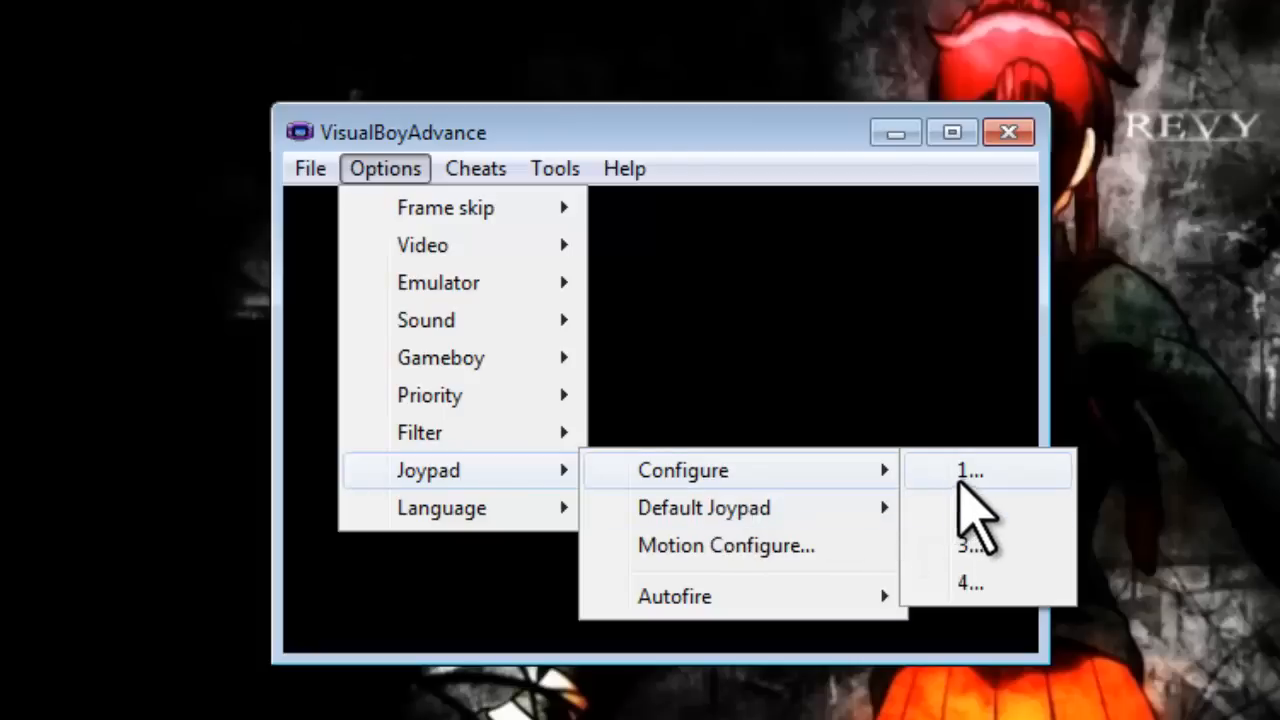
pyautogui.moveTo(703, 507)
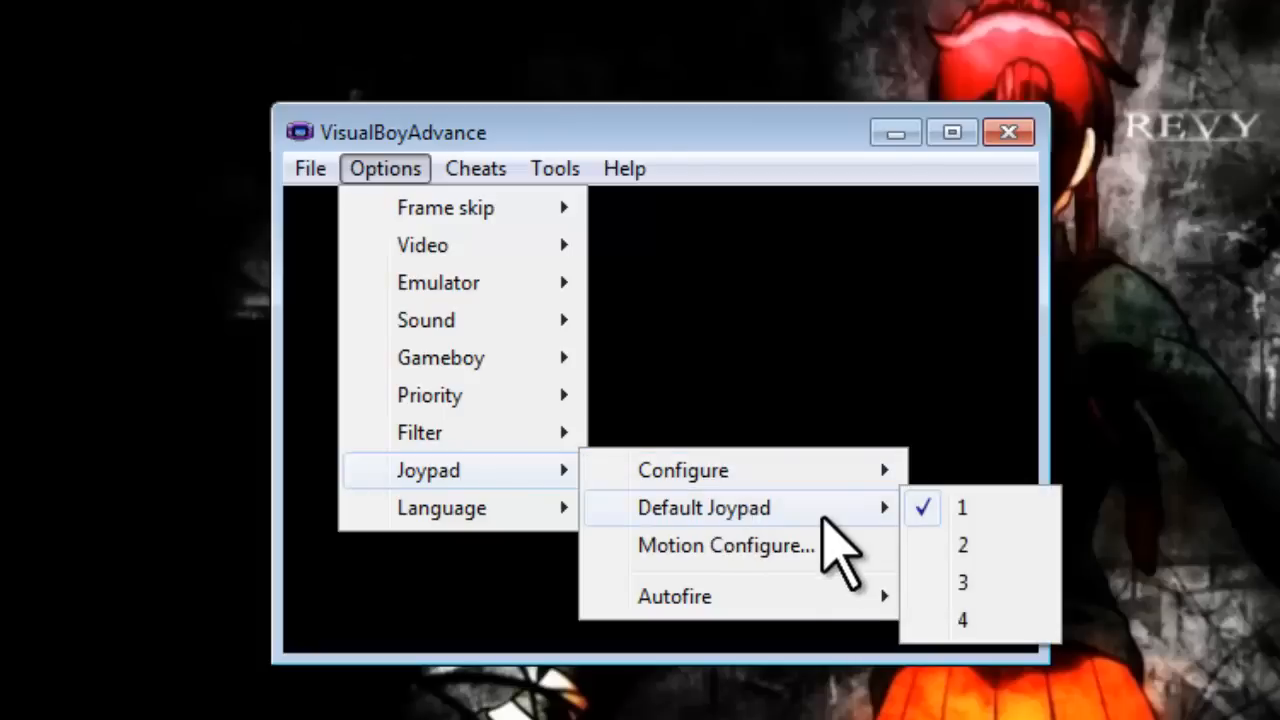
pyautogui.moveTo(960, 507)
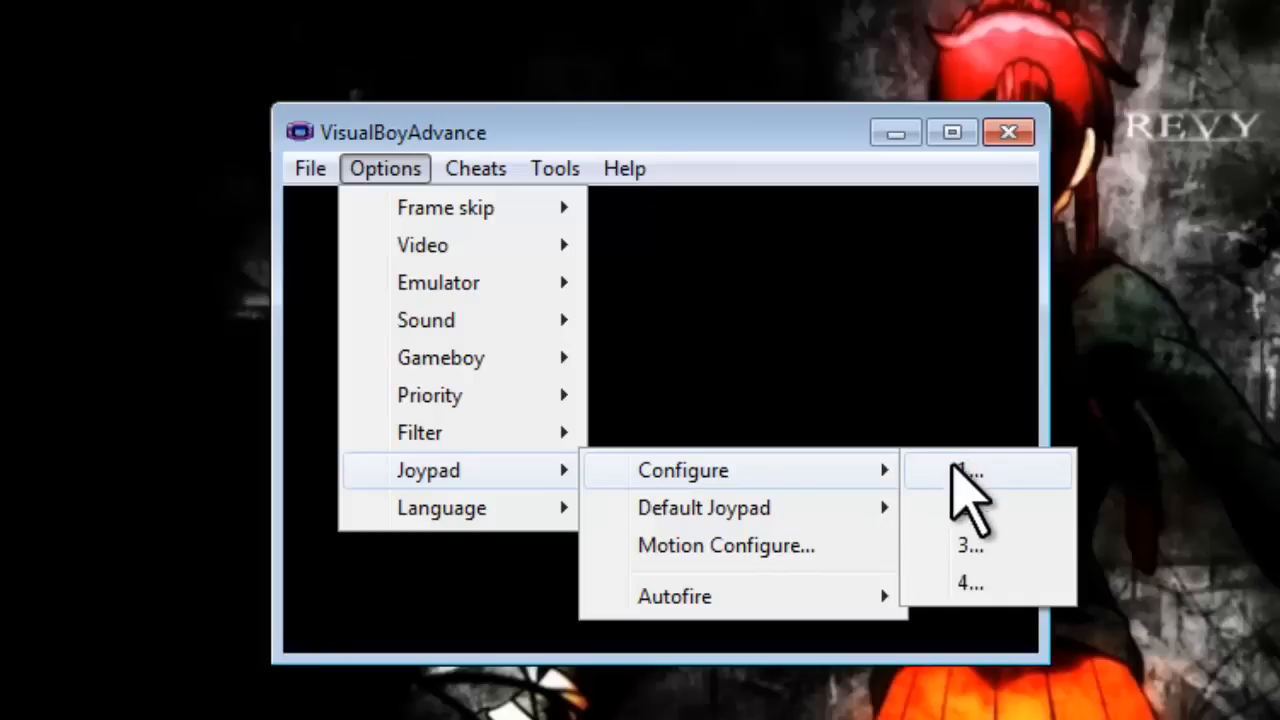
# Step: Bind the F key in joypad 1's setup, then cancel without saving
pyautogui.click(966, 470)
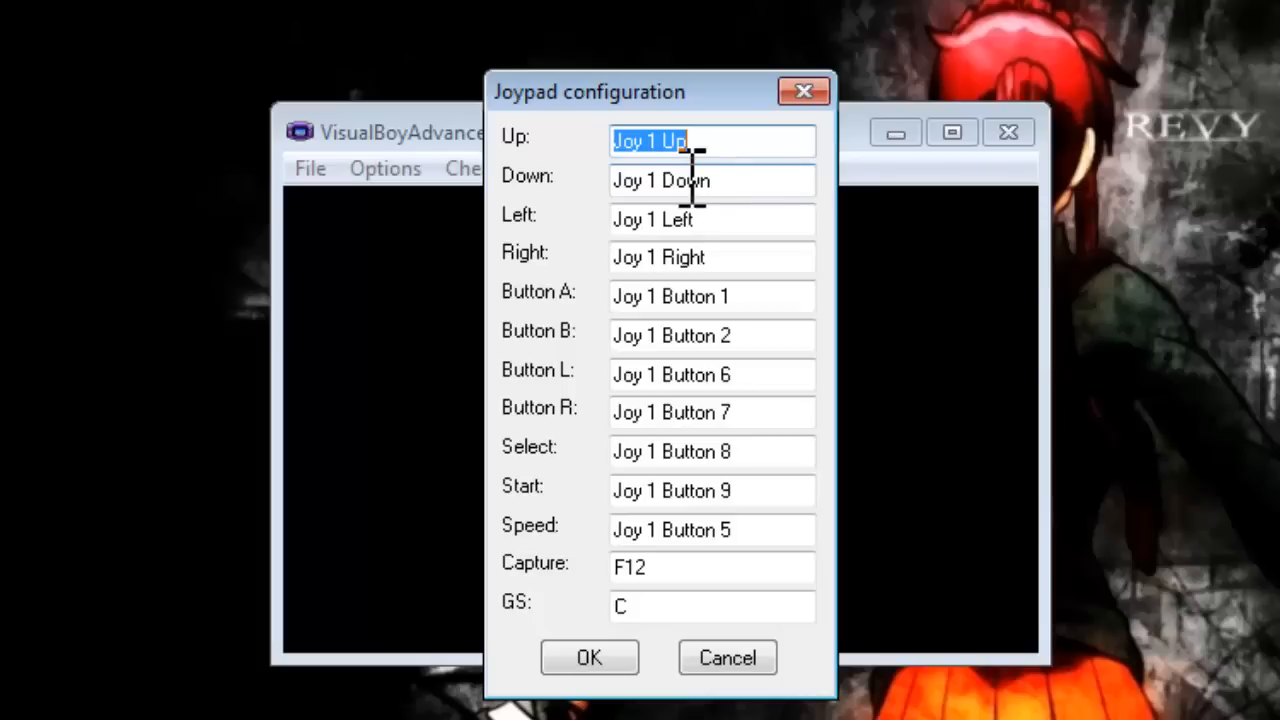
pyautogui.write('F')
pyautogui.click(713, 257)
pyautogui.write('S')
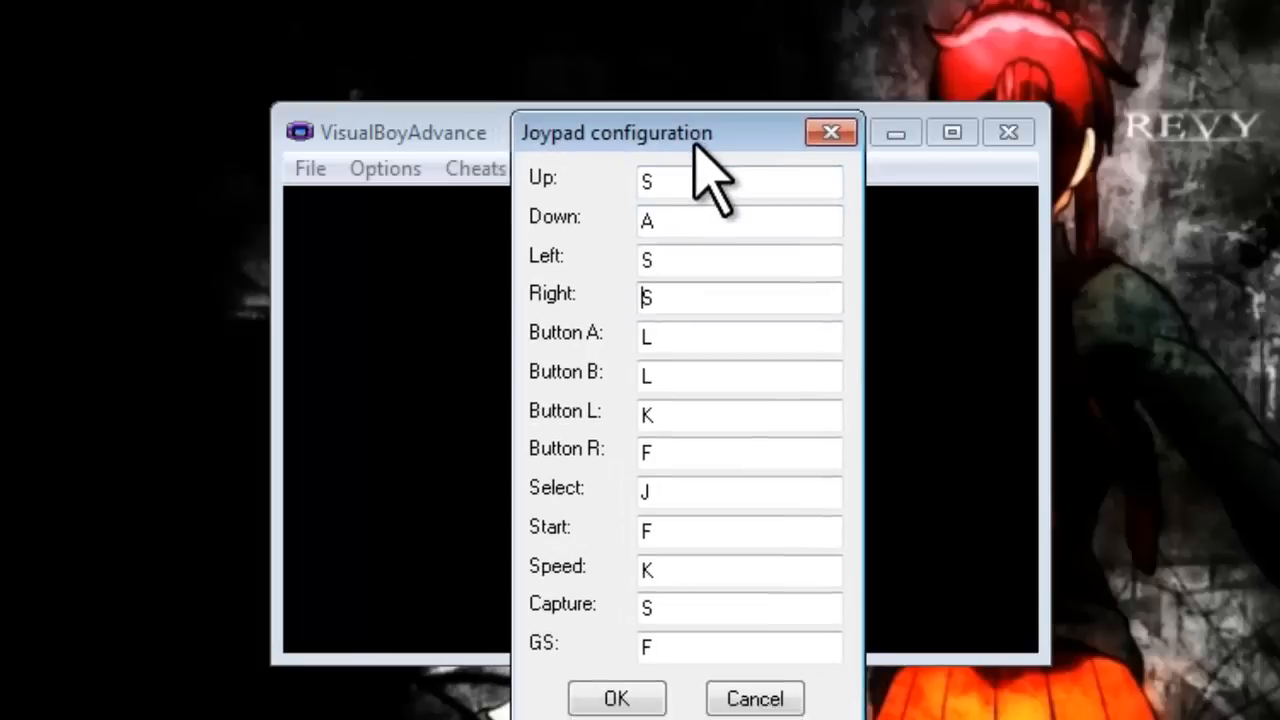
pyautogui.click(831, 132)
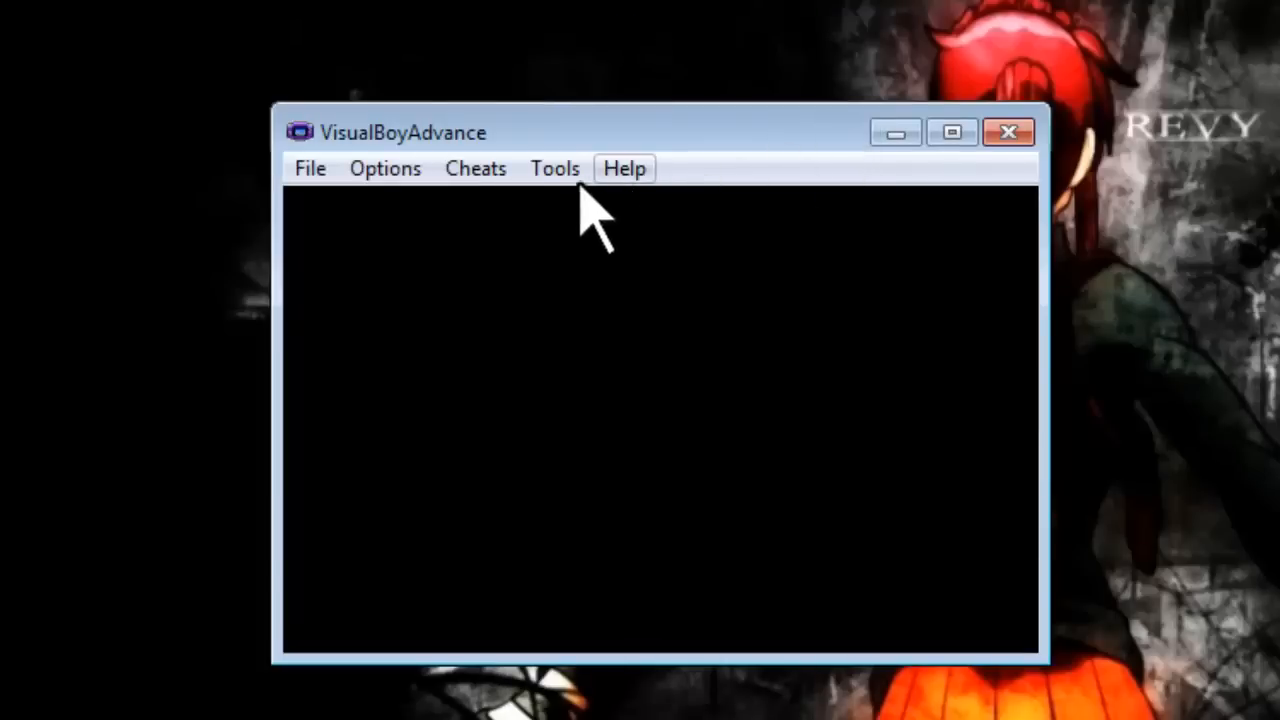
# Step: Reopen the Options menu to show the Joypad submenu
pyautogui.click(385, 168)
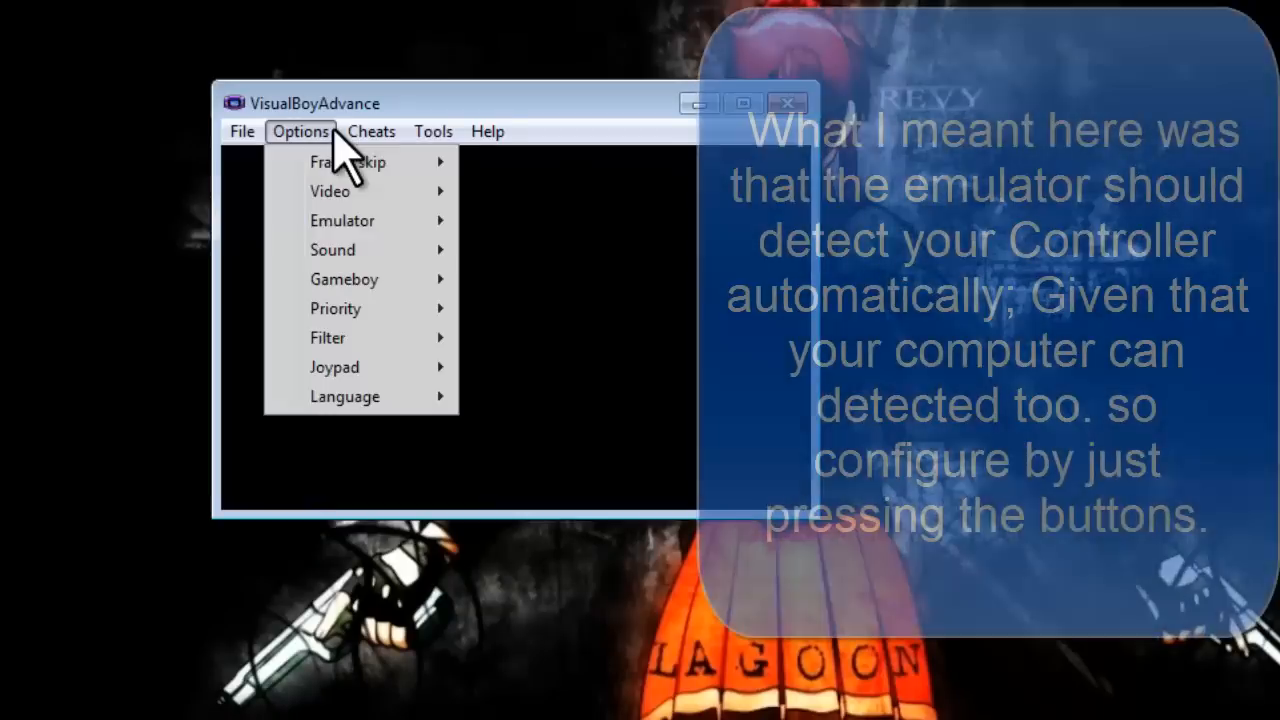
pyautogui.moveTo(344, 279)
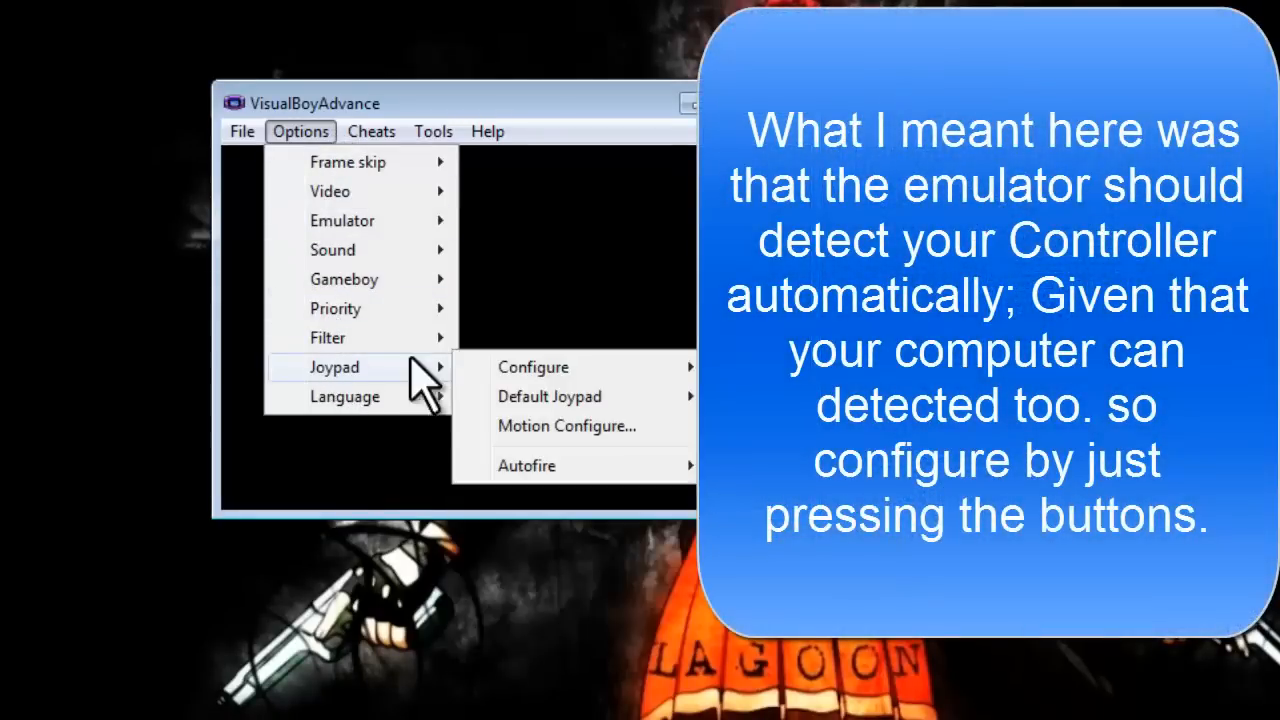
# Step: Assign Numpad 1 to joypad 1's Up binding, then cancel to discard
pyautogui.click(533, 366)
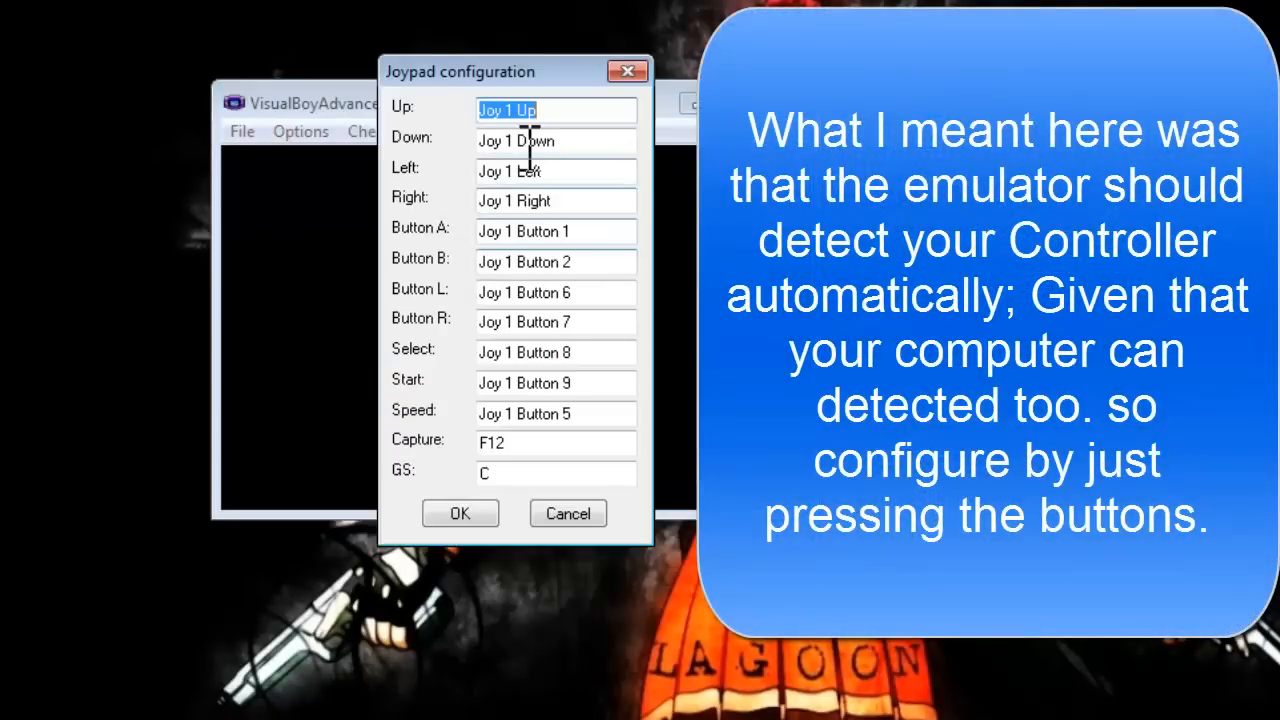
pyautogui.press('numpad1')
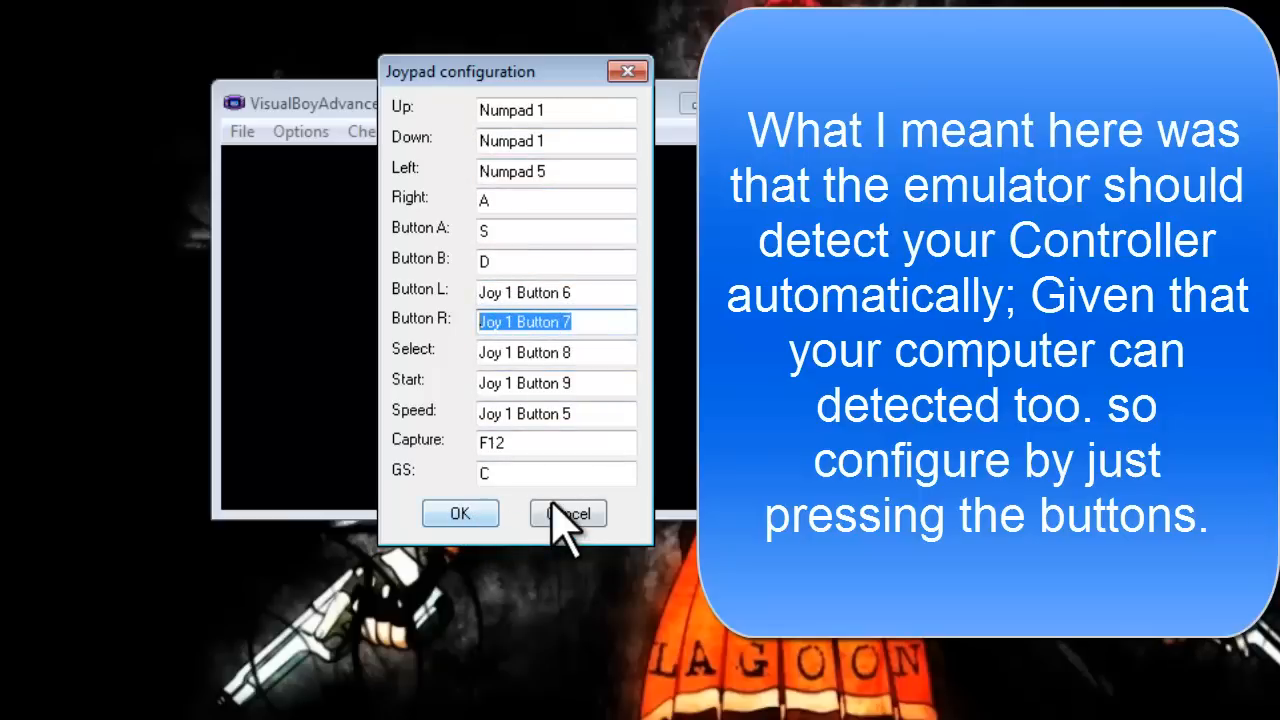
pyautogui.moveTo(660, 375)
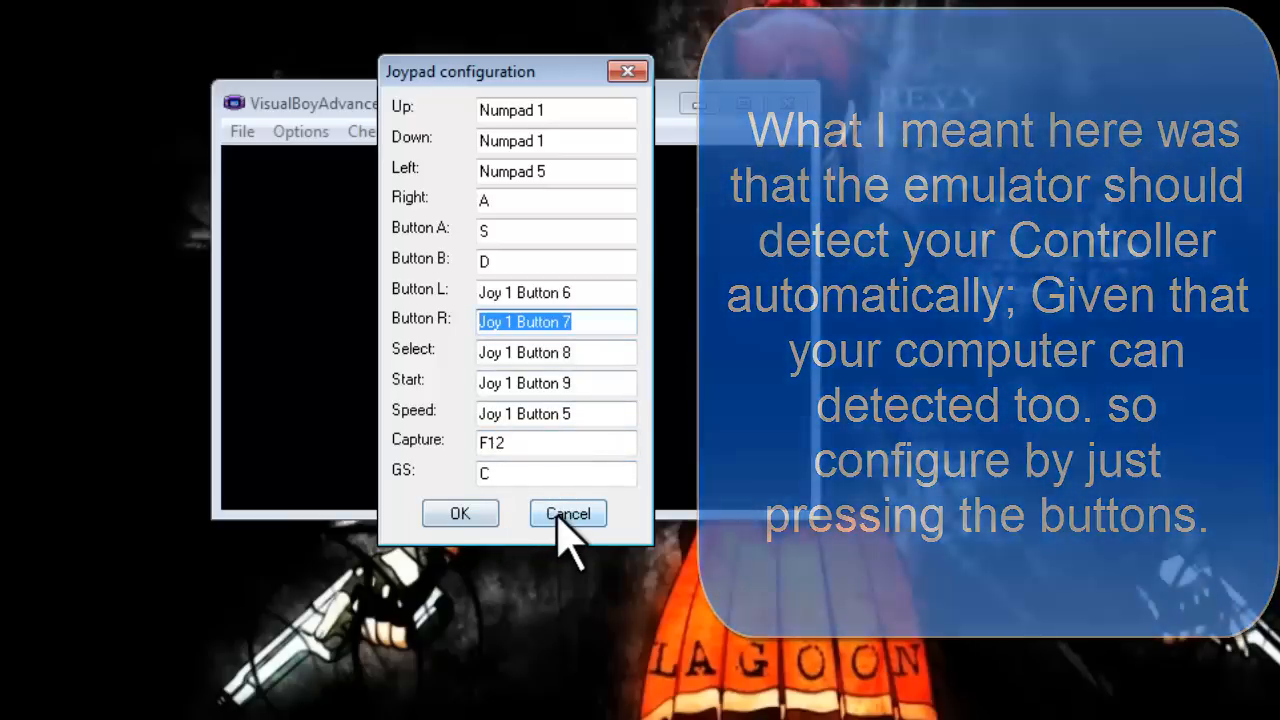
pyautogui.click(567, 513)
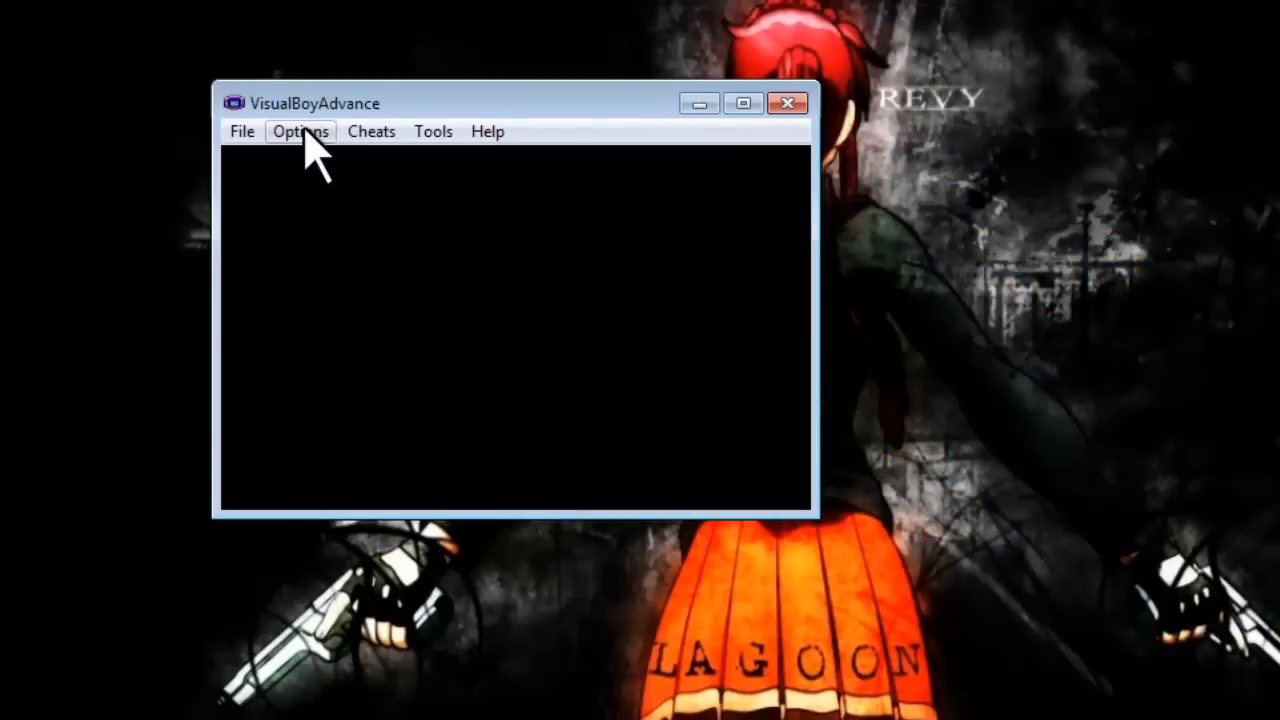
# Step: Review joypad 2's key bindings and cancel without changes
pyautogui.click(300, 131)
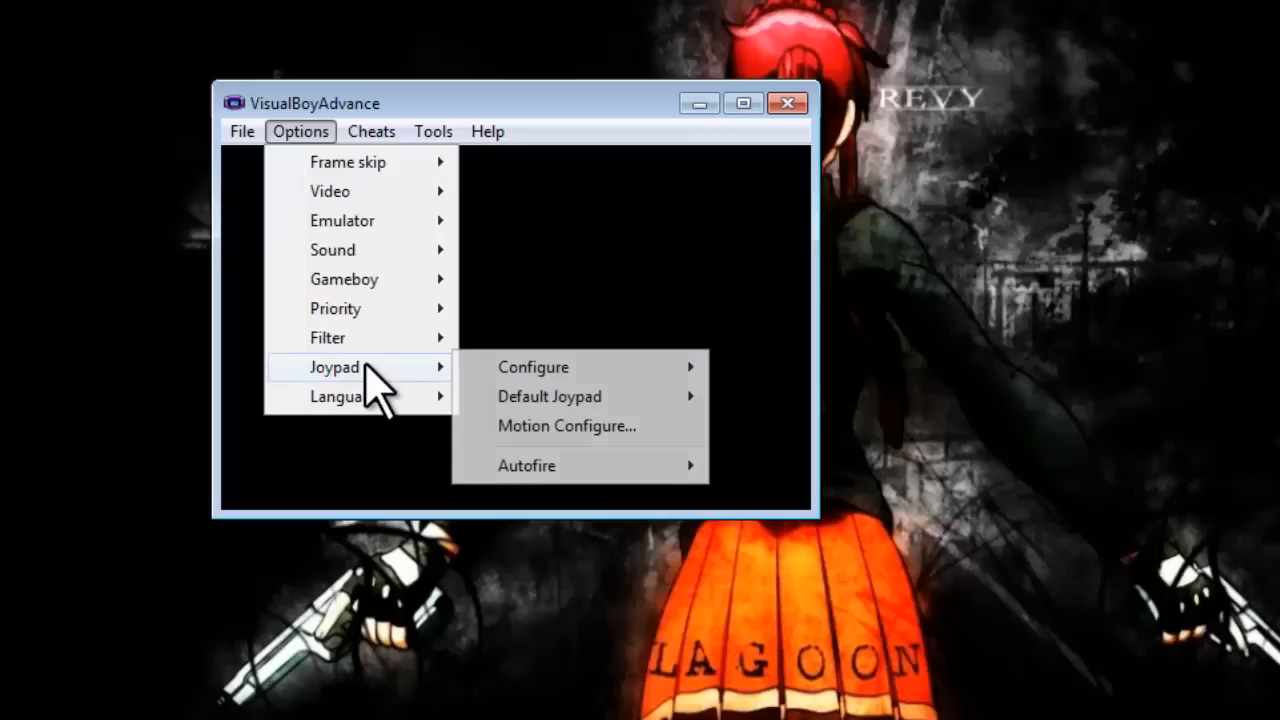
pyautogui.moveTo(533, 367)
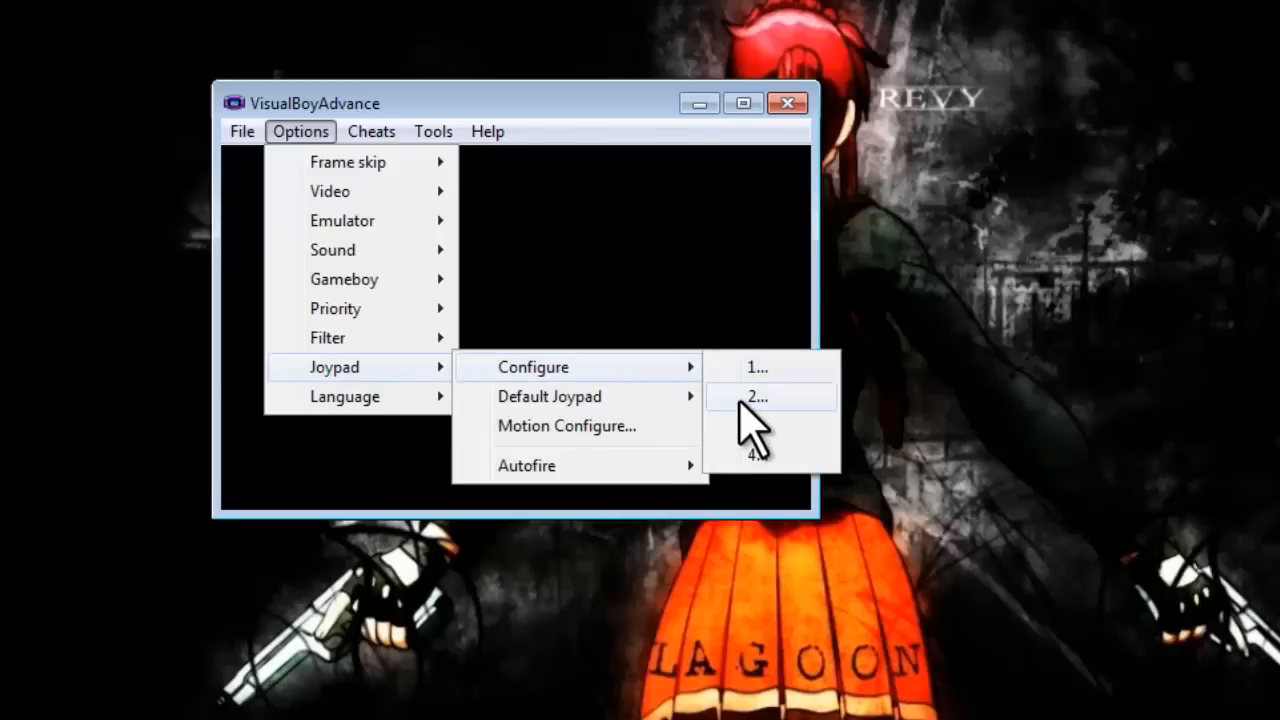
pyautogui.click(770, 396)
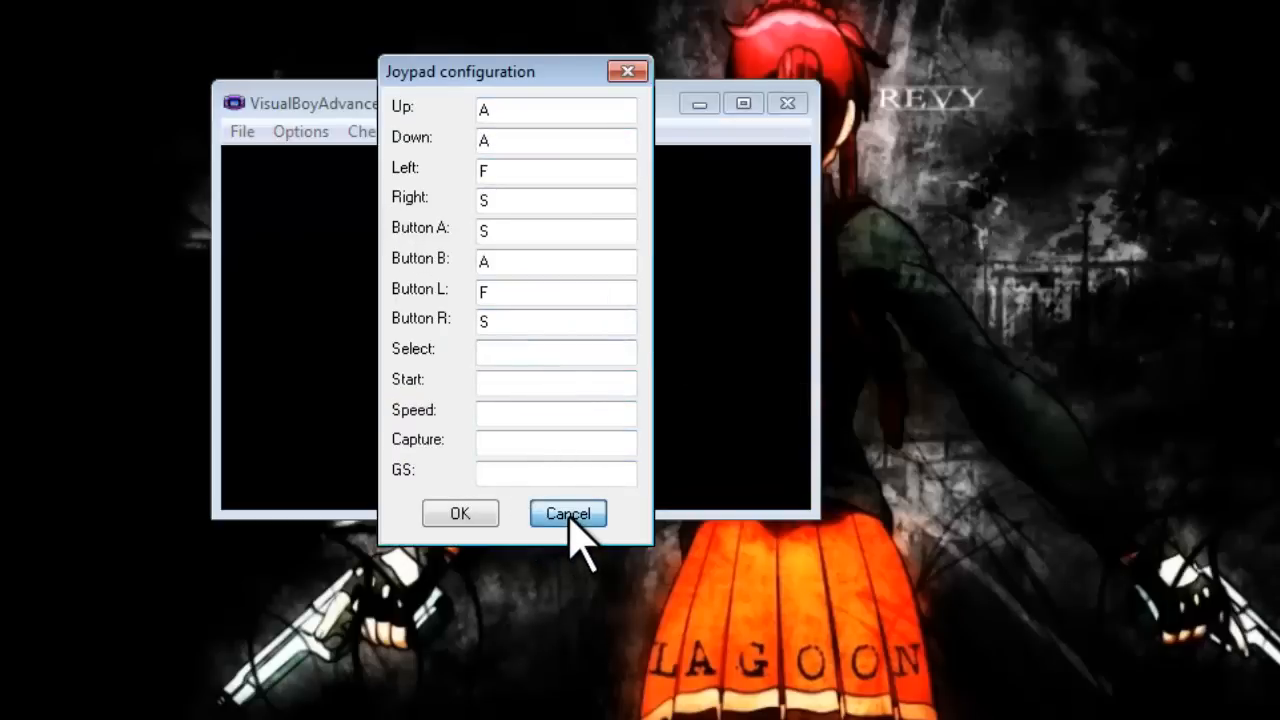
pyautogui.click(567, 513)
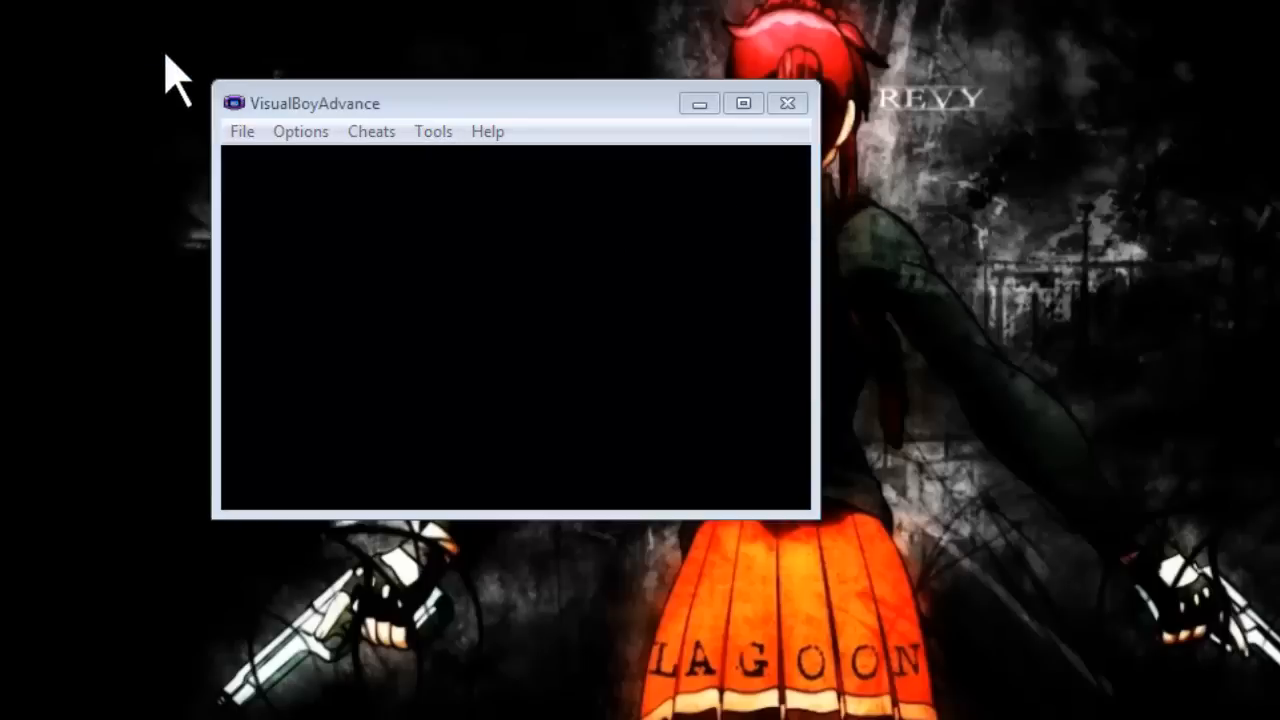
pyautogui.moveTo(218, 213)
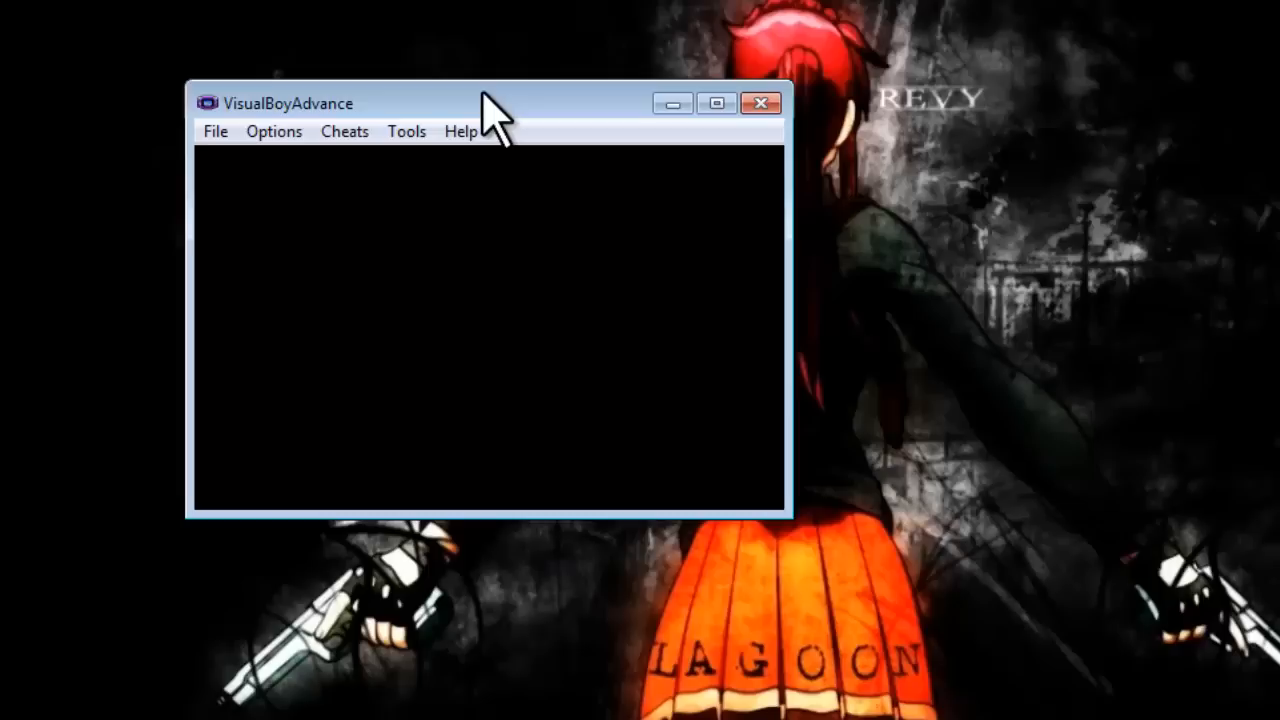
pyautogui.moveTo(515, 130)
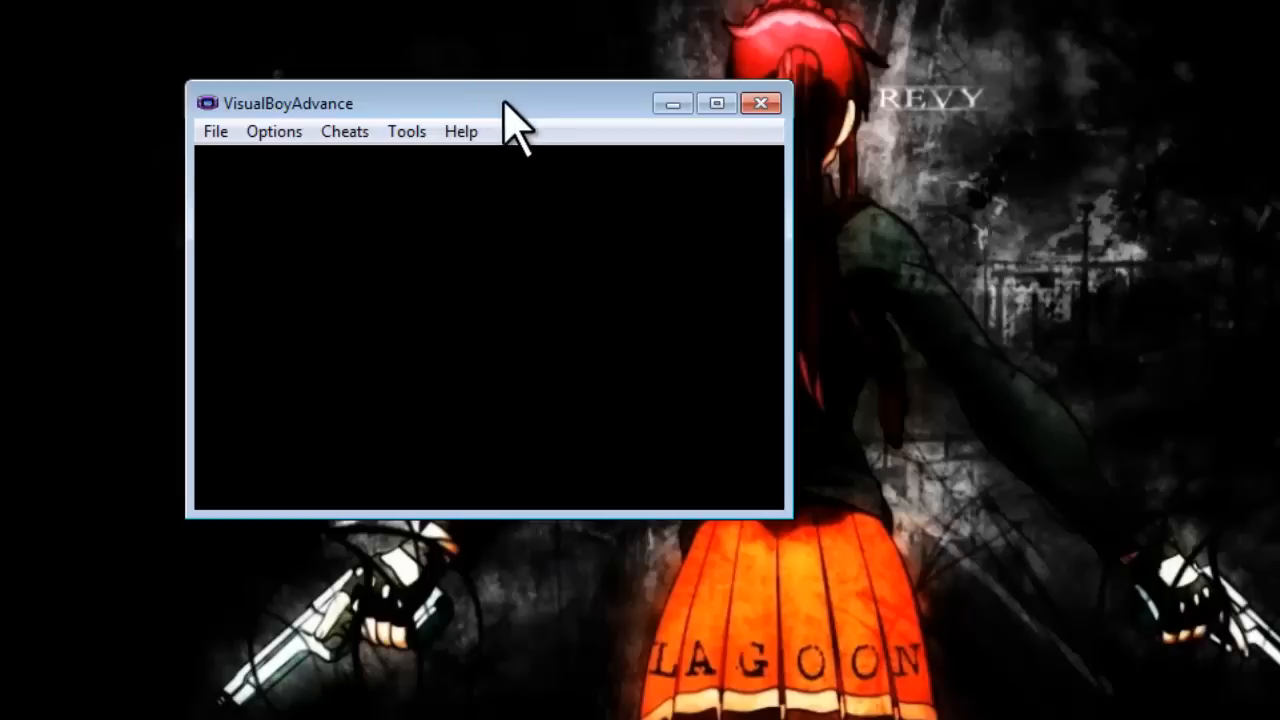